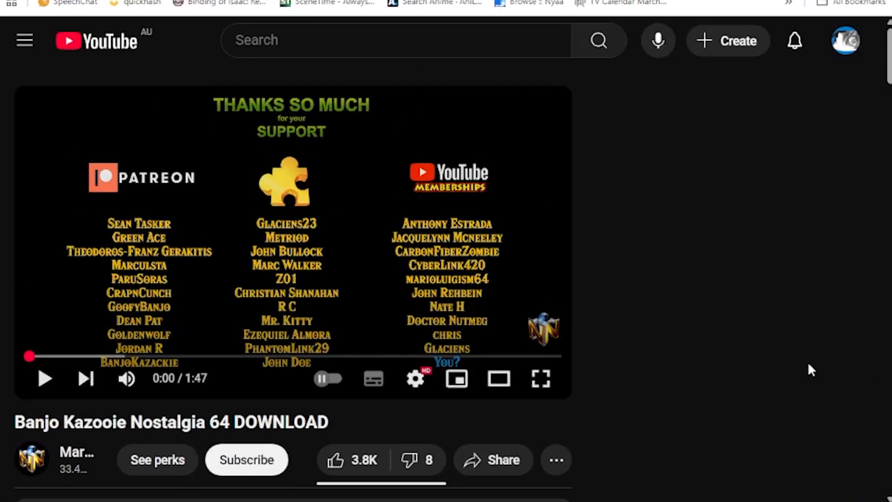
- Follow the mega.nz 'Download patch here' link from the video description
scroll(down, 3)
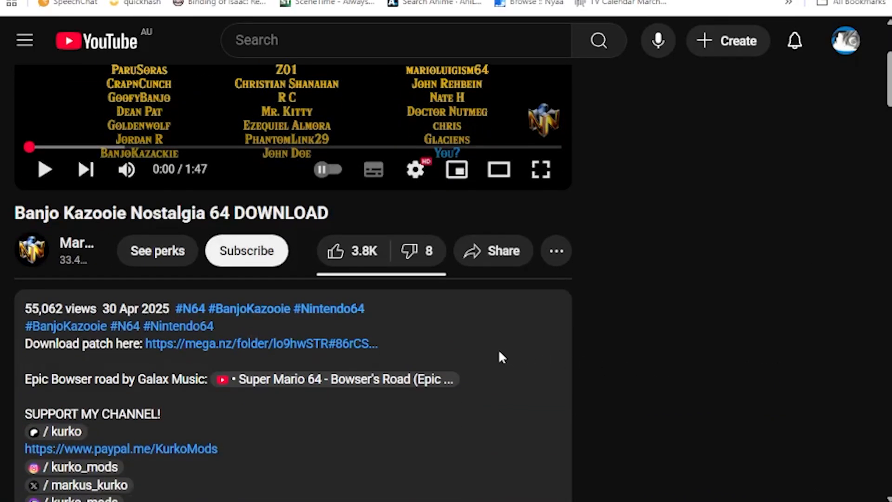
mouse_move(244, 343)
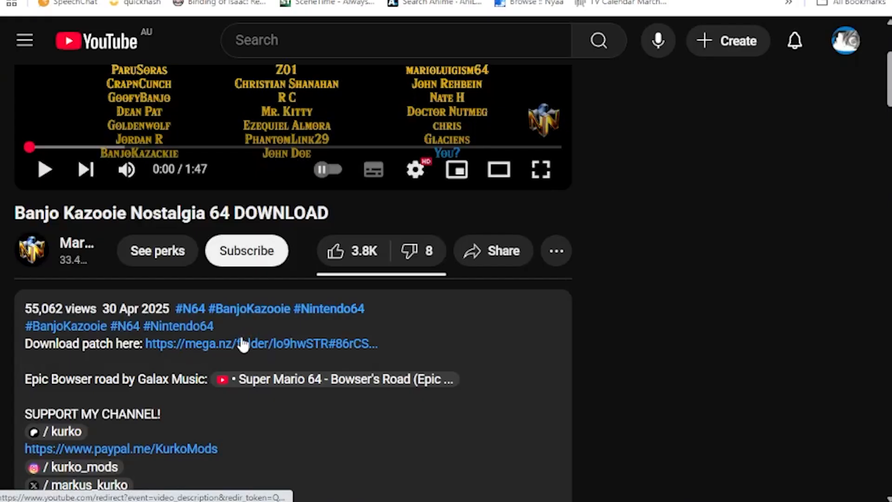
click(236, 343)
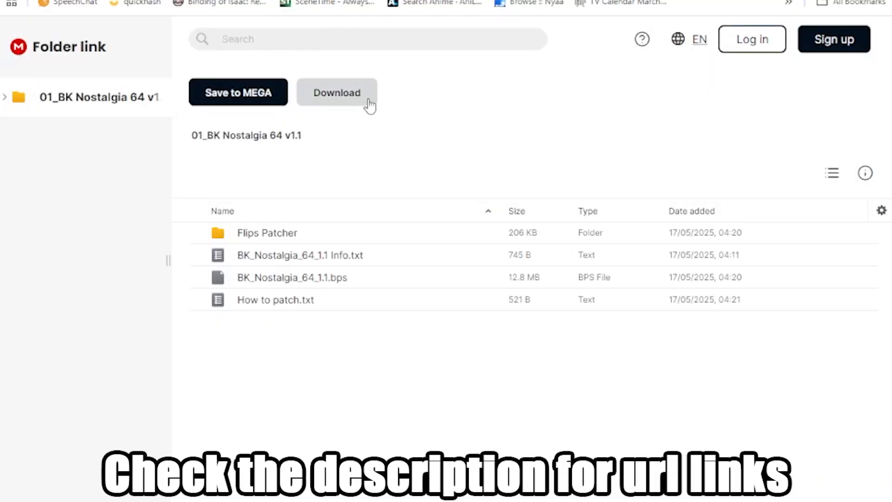
mouse_move(295, 135)
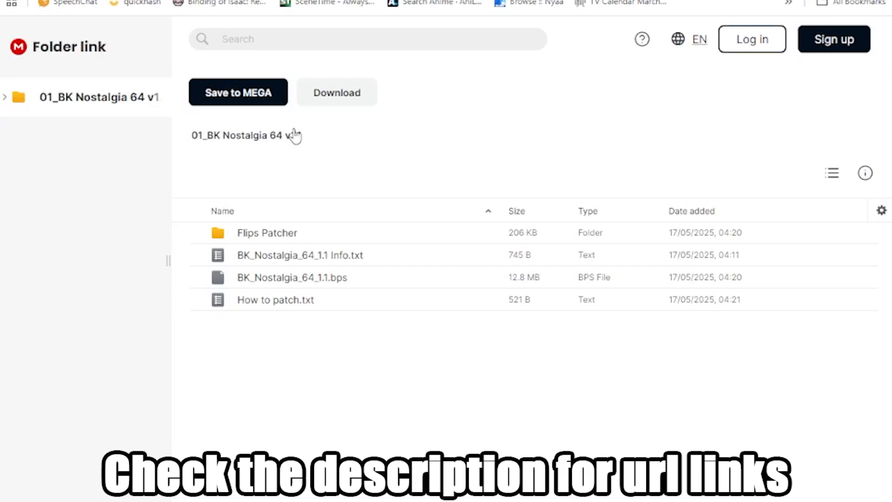
- Download the 01_BK Nostalgia 64 v1.1 folder from the MEGA link page
click(337, 92)
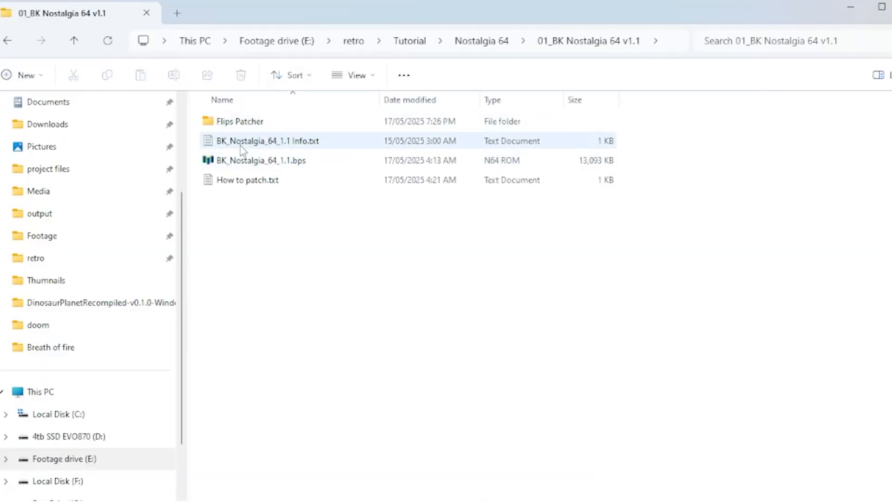
- Enter the Flips Patcher folder inside 01_BK Nostalgia 64 v1.1
click(247, 180)
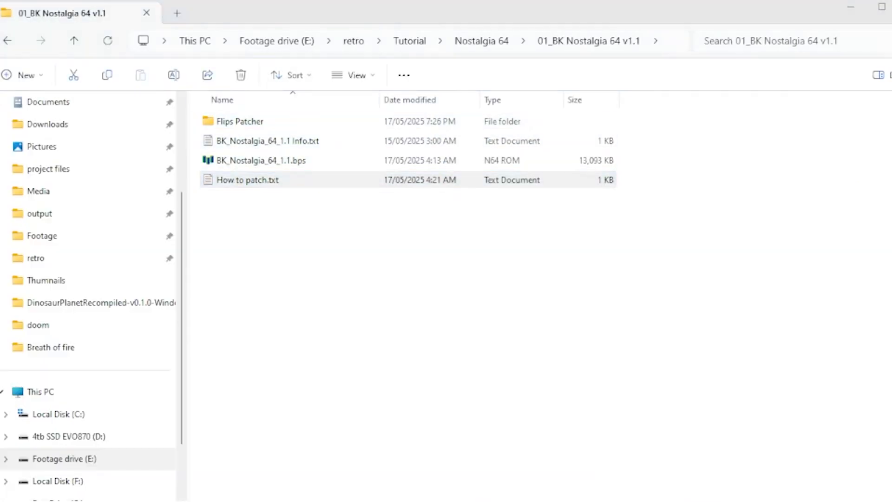
double_click(247, 179)
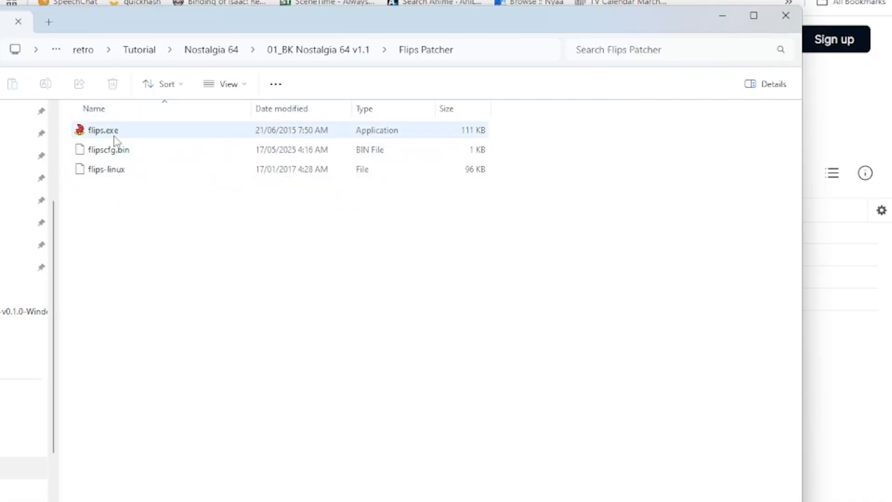
- Launch flips.exe, pick BK_Nostalgia_64_1.1.bps with a ROM, and dismiss the wrong-ROM error
double_click(102, 131)
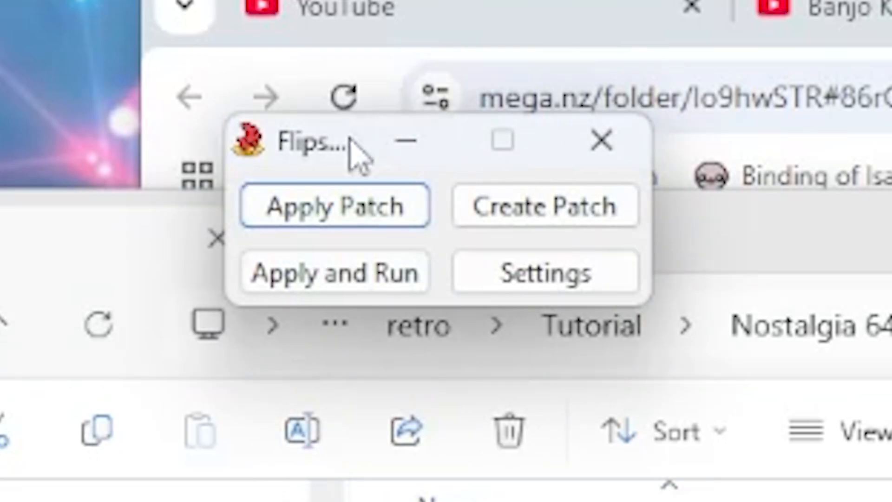
mouse_move(330, 165)
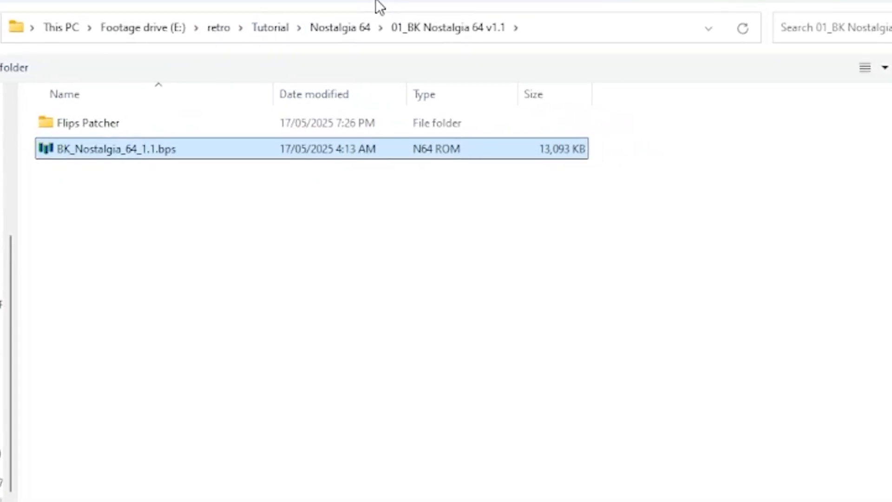
mouse_move(673, 397)
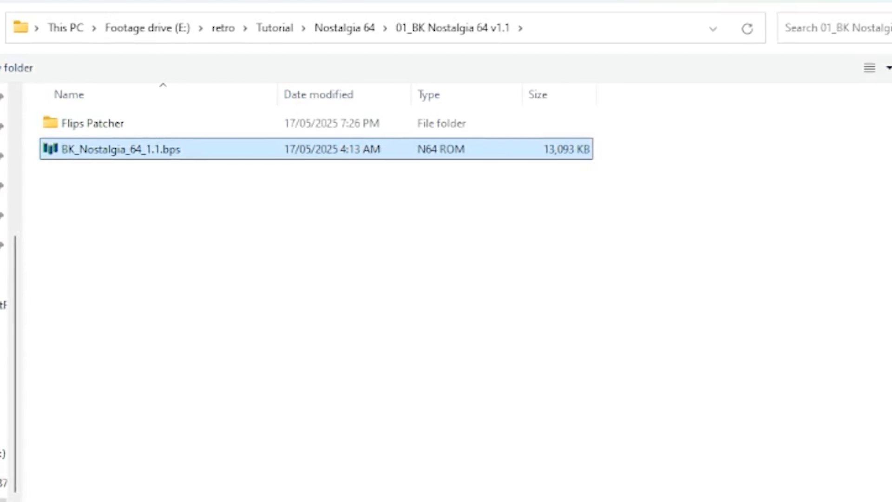
double_click(171, 148)
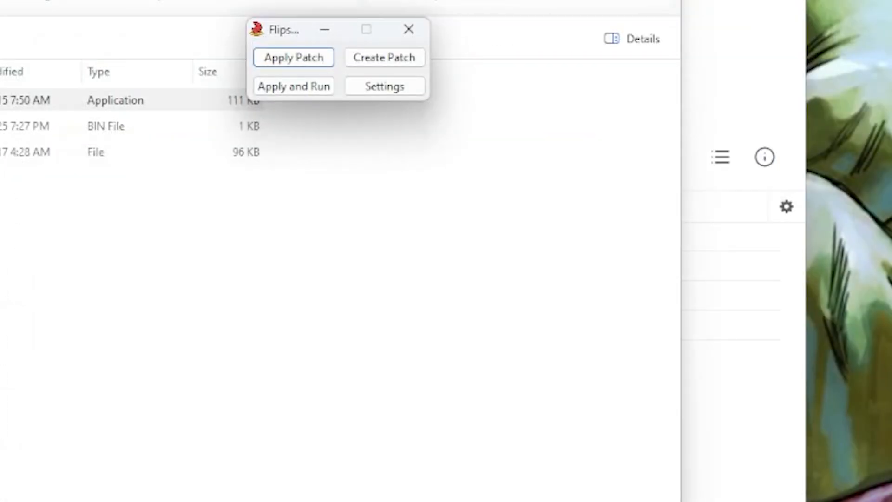
click(408, 29)
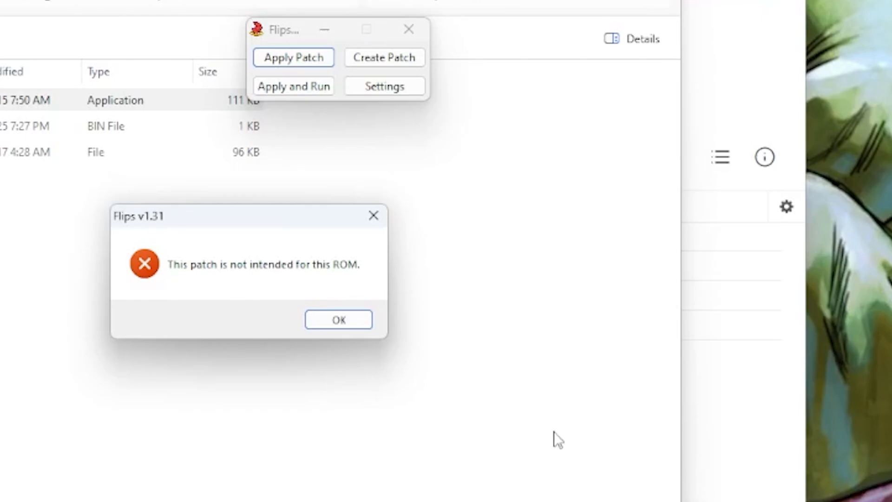
mouse_move(218, 312)
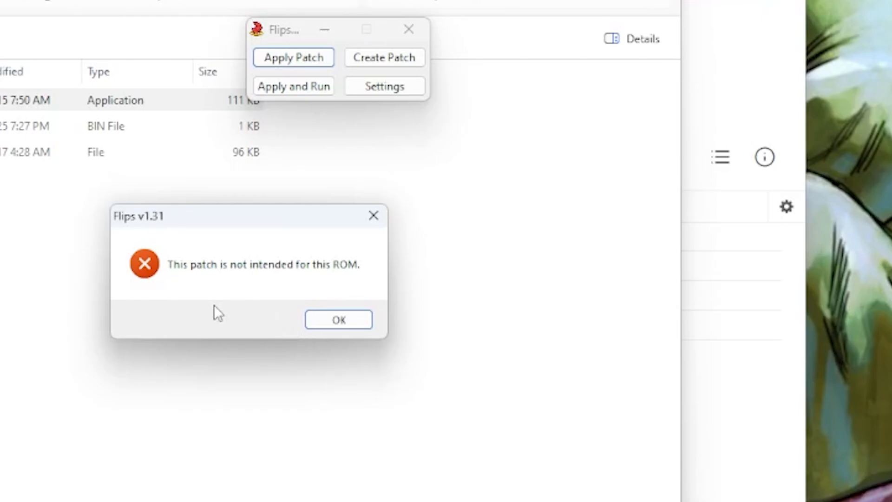
mouse_move(196, 284)
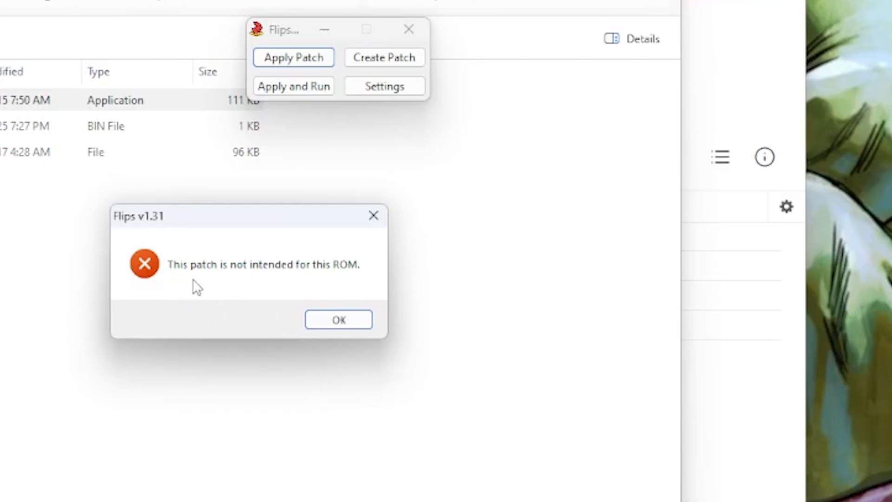
click(339, 319)
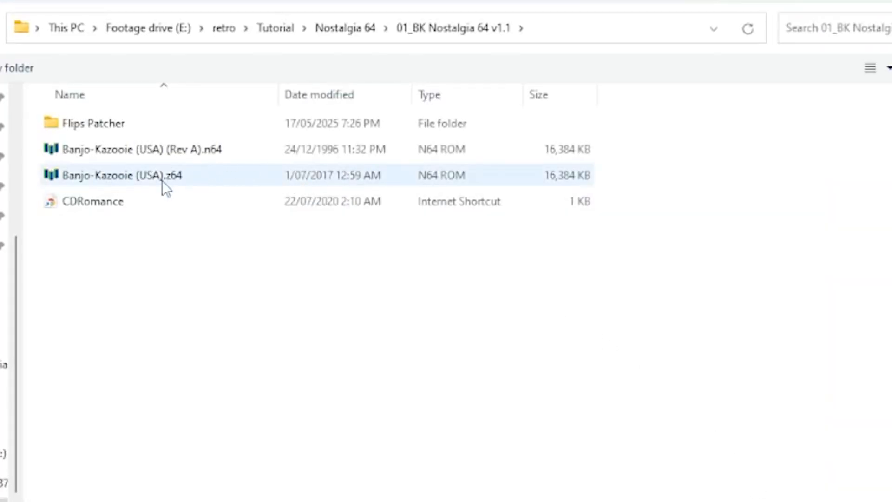
- Patch Banjo-Kazooie (USA).z64 into BK_Nostalgia_64_1.1.z64 and acknowledge the success message
click(427, 295)
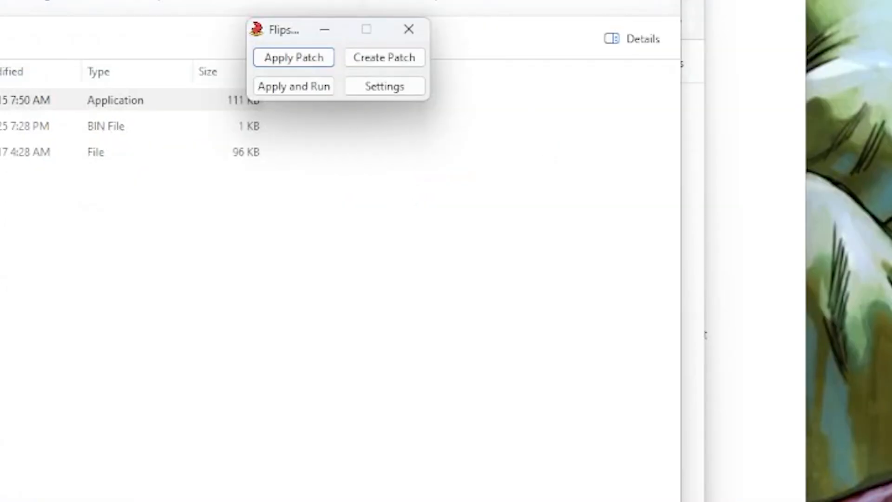
click(293, 56)
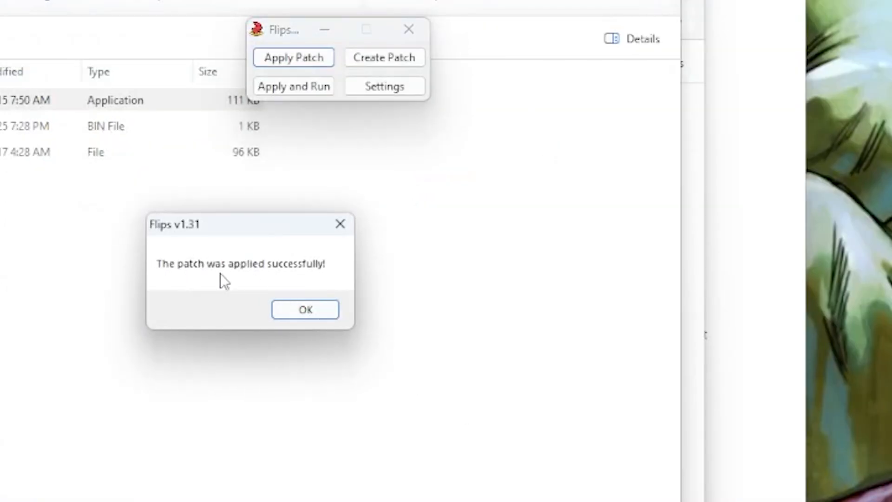
click(305, 308)
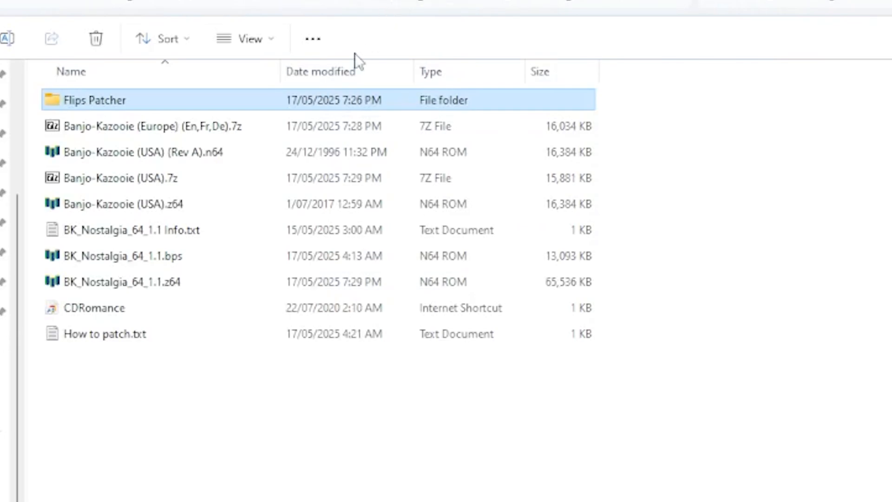
mouse_move(203, 287)
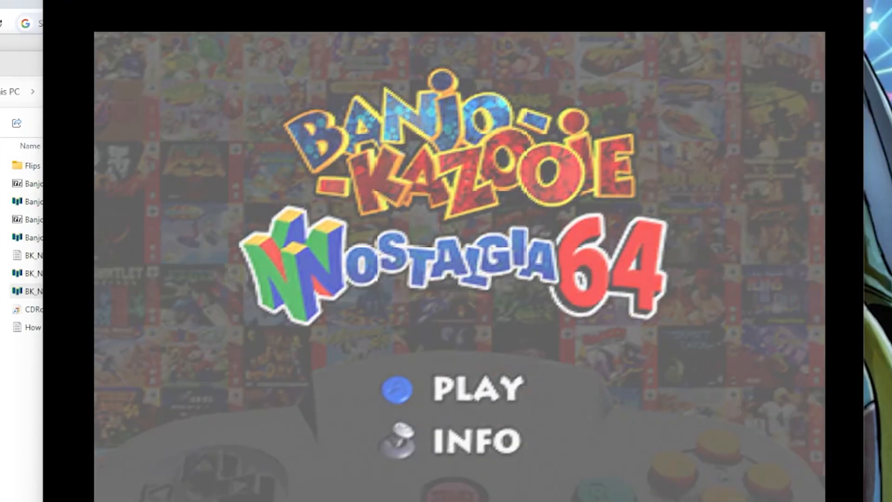
- Add Banjo-Kazooie (USA).z64 to the library via Add Single ROM
click(725, 34)
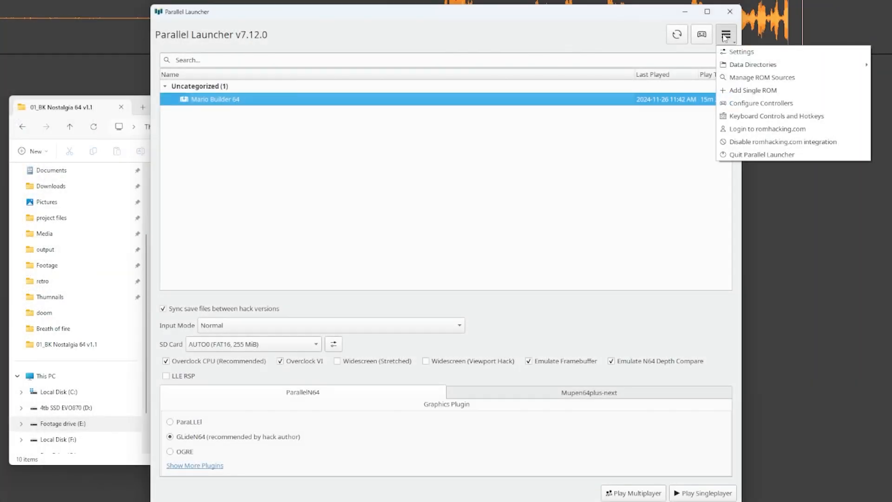
mouse_move(759, 77)
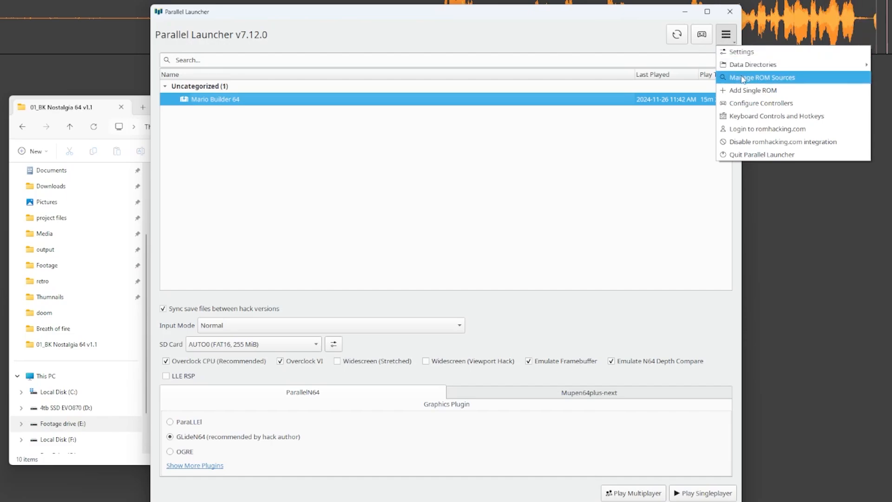
mouse_move(752, 90)
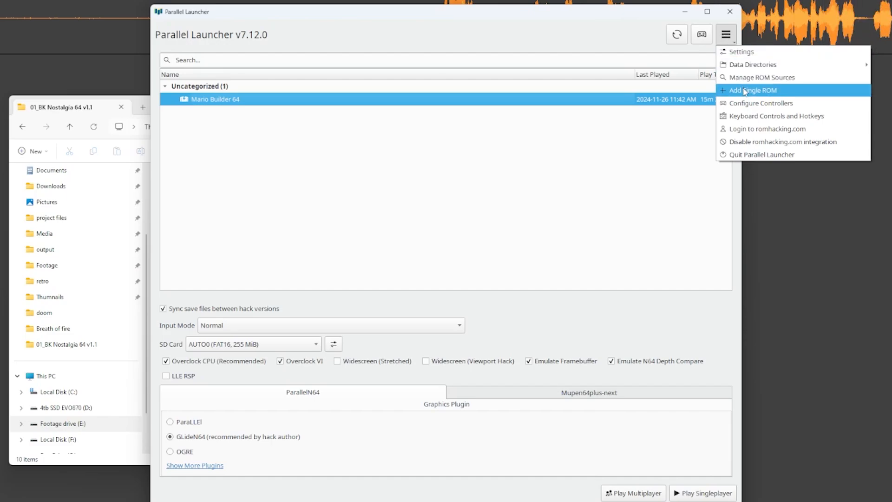
click(753, 91)
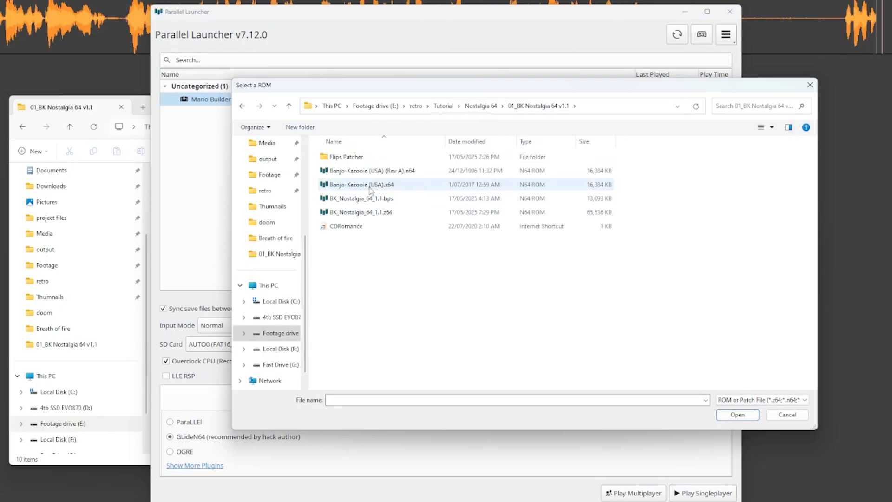
click(364, 184)
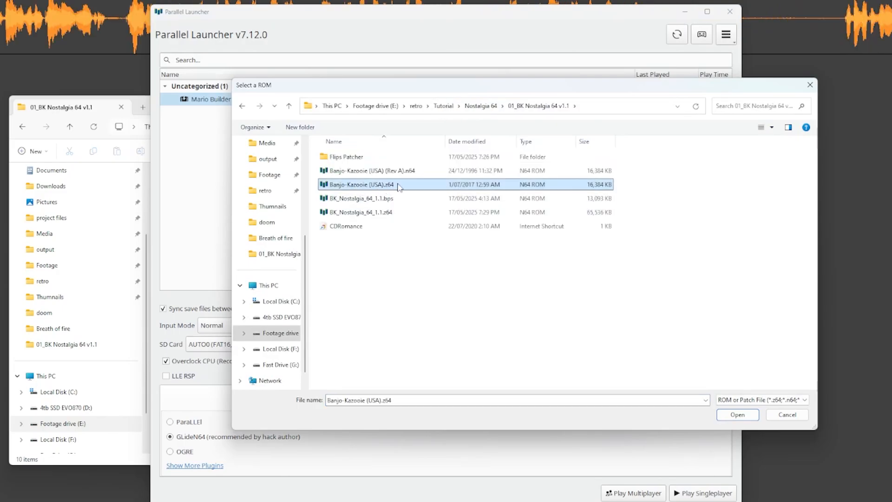
click(737, 415)
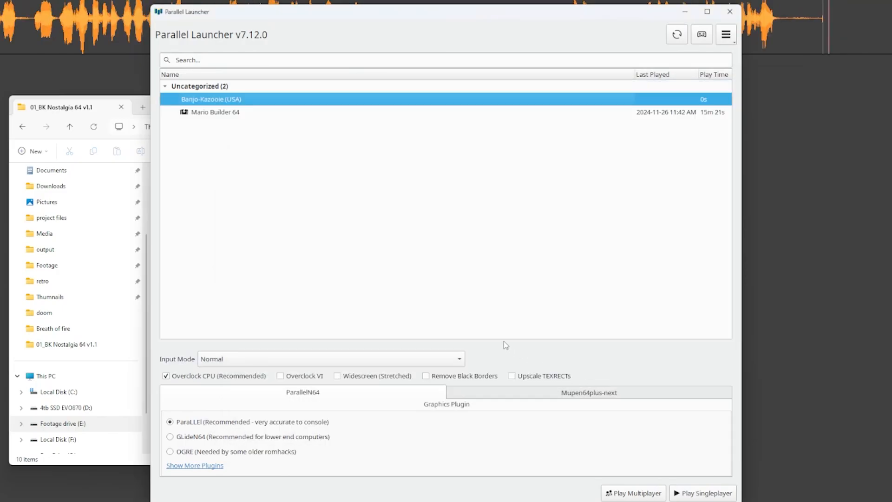
click(726, 34)
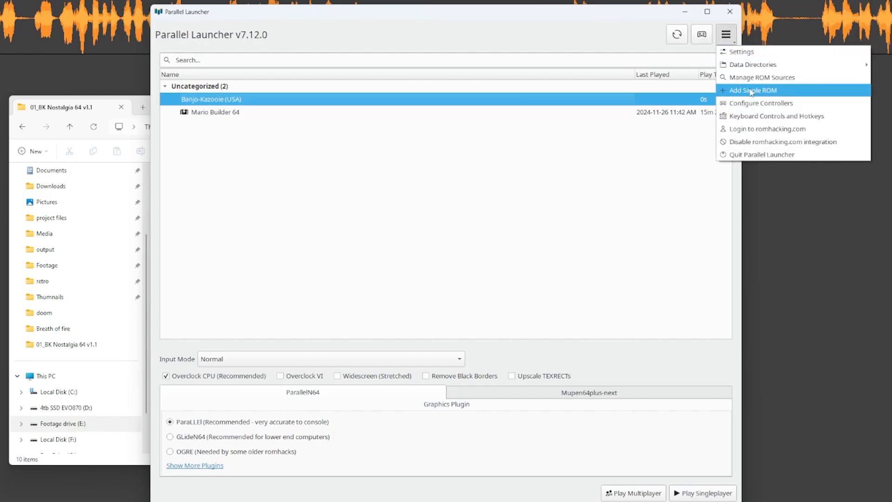
- Add BK_Nostalgia_64_1.1.bps as a single ROM and launch it with Play Singleplayer
click(755, 90)
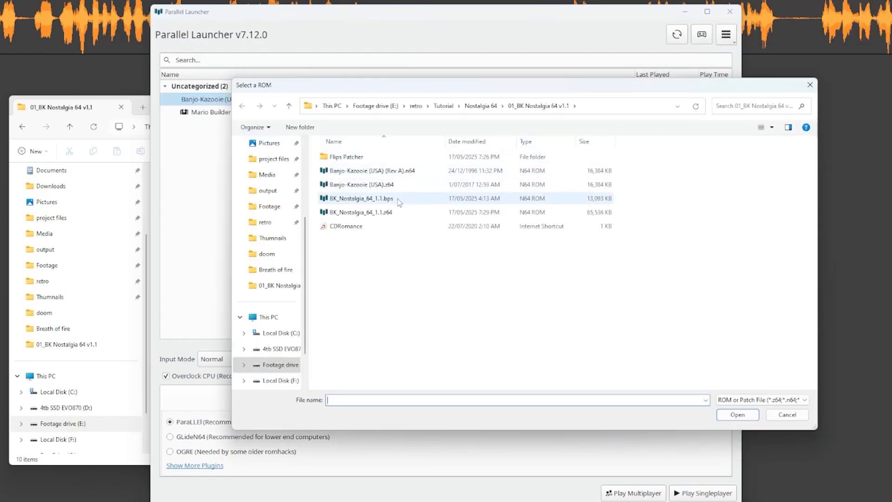
click(359, 198)
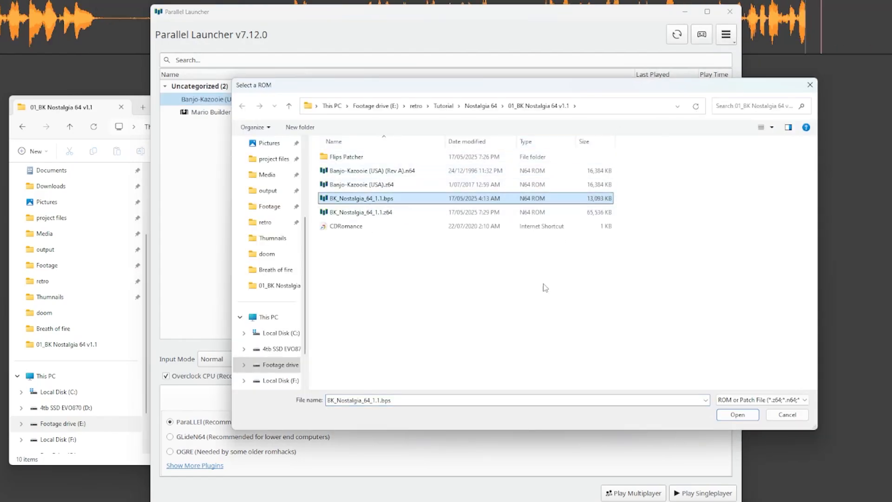
click(736, 414)
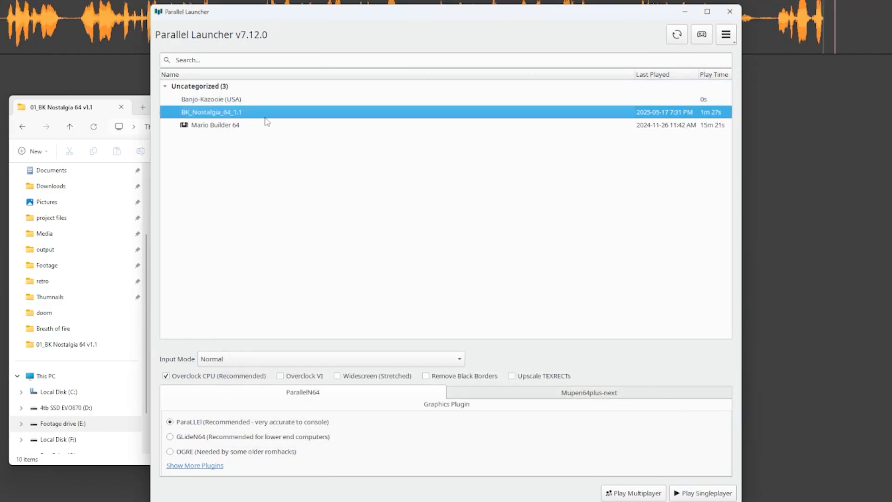
click(703, 493)
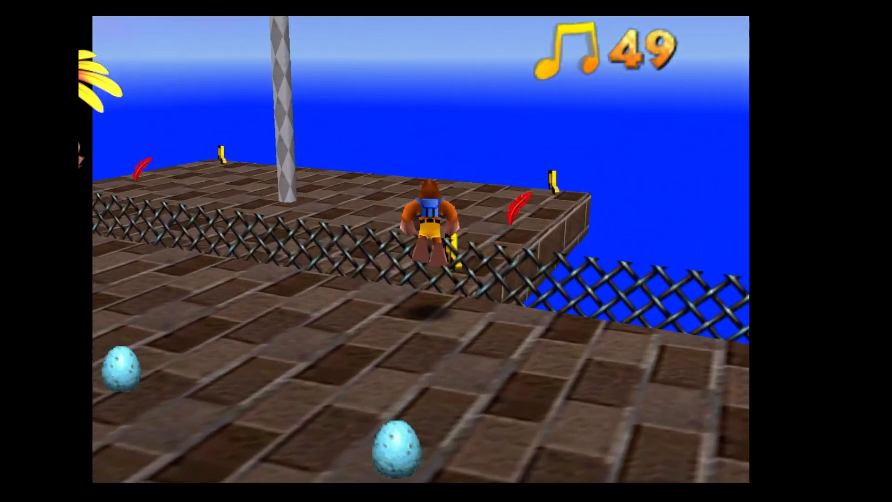